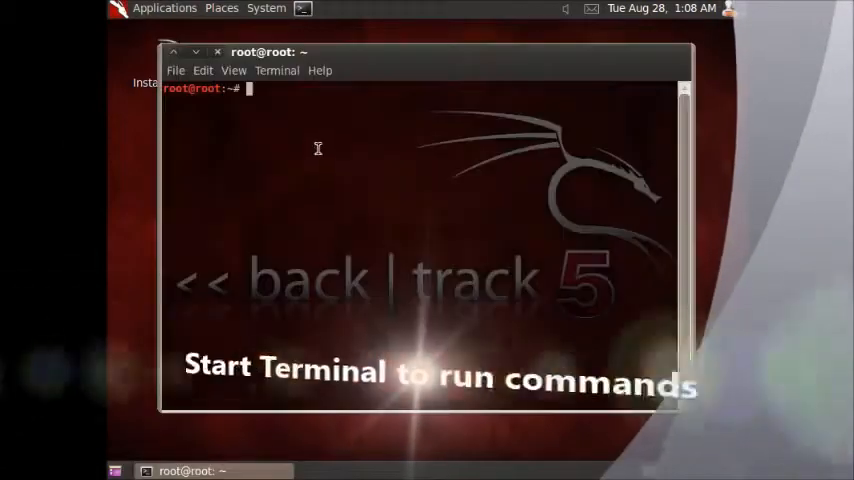
Run 'apt-get install gnome-utils' and answer 'y' to continue installing the new packages
text(apt-)
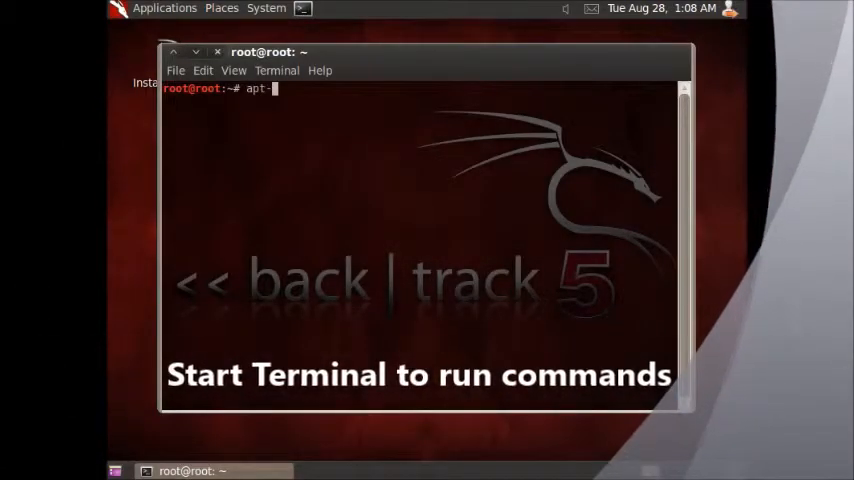
text(get install gnome-utili)
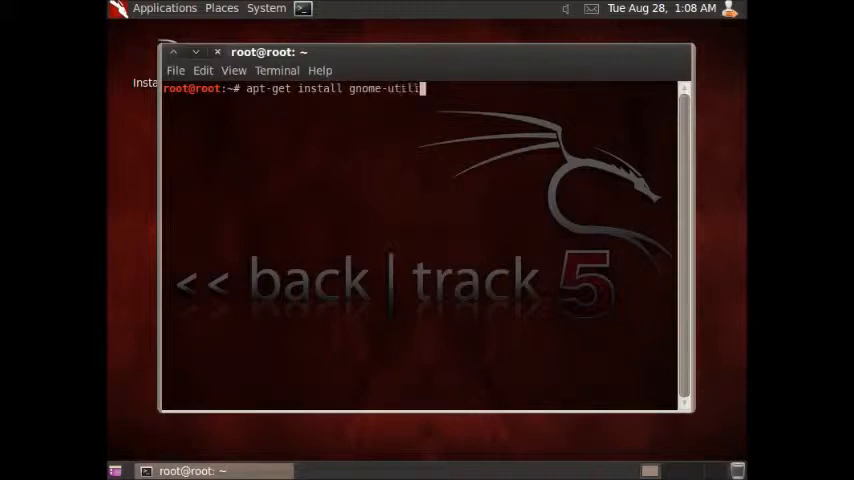
key(BackSpace)
text(s)
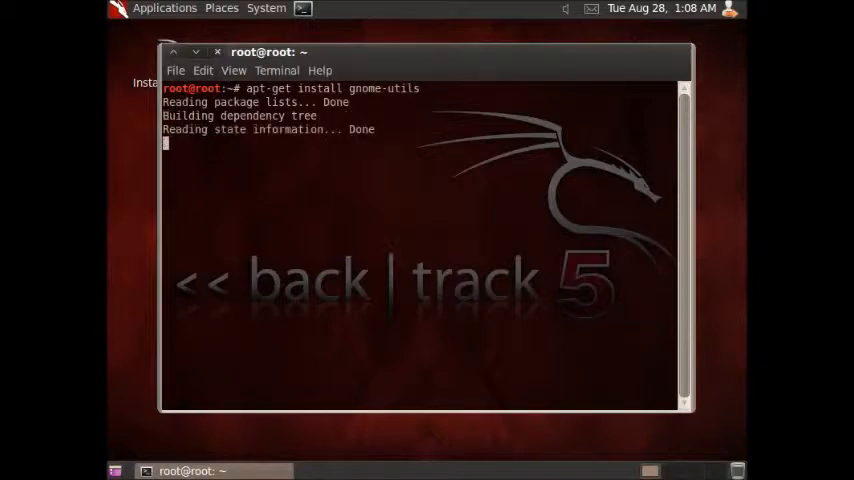
text(you want to continue [Y/n]? y)
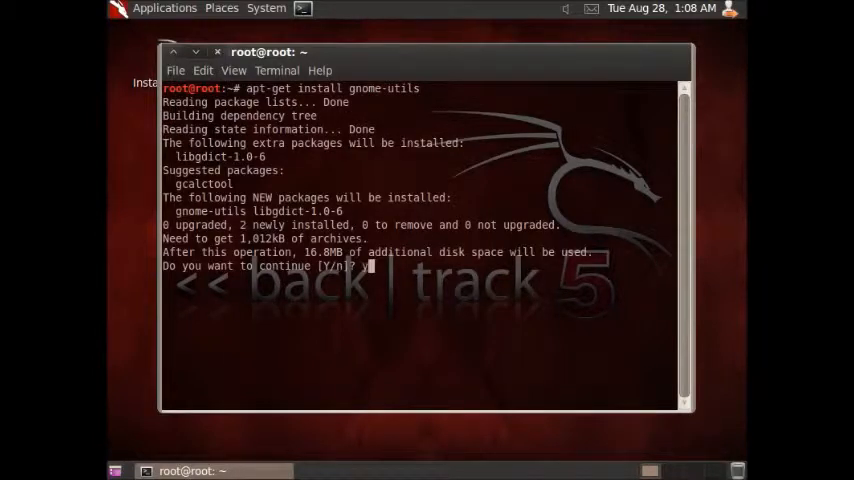
key(Return)
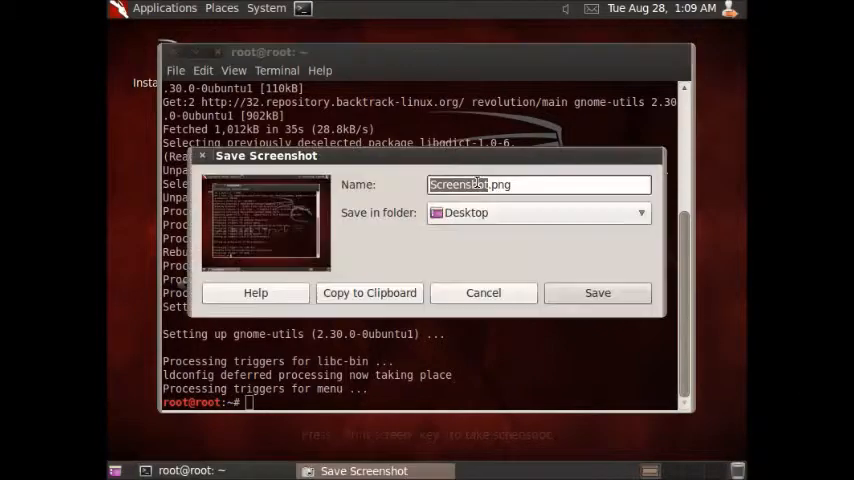
Dismiss the Save Screenshot dialog, leaving the finished terminal visible
click(482, 292)
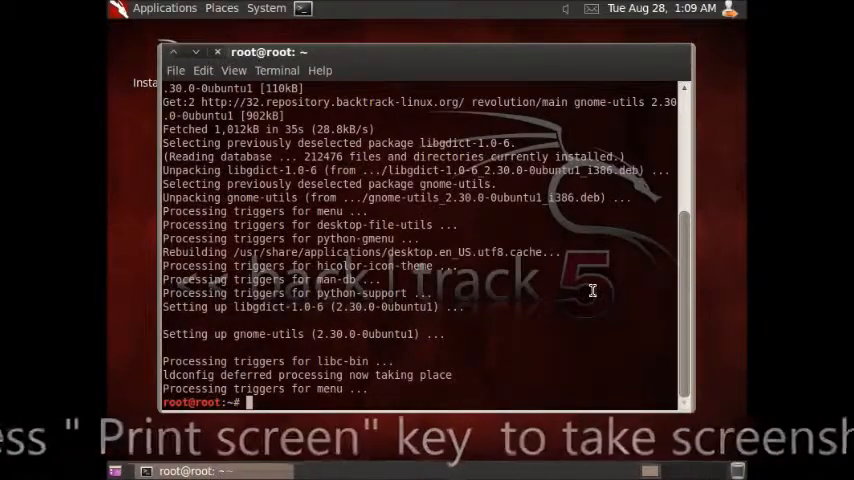